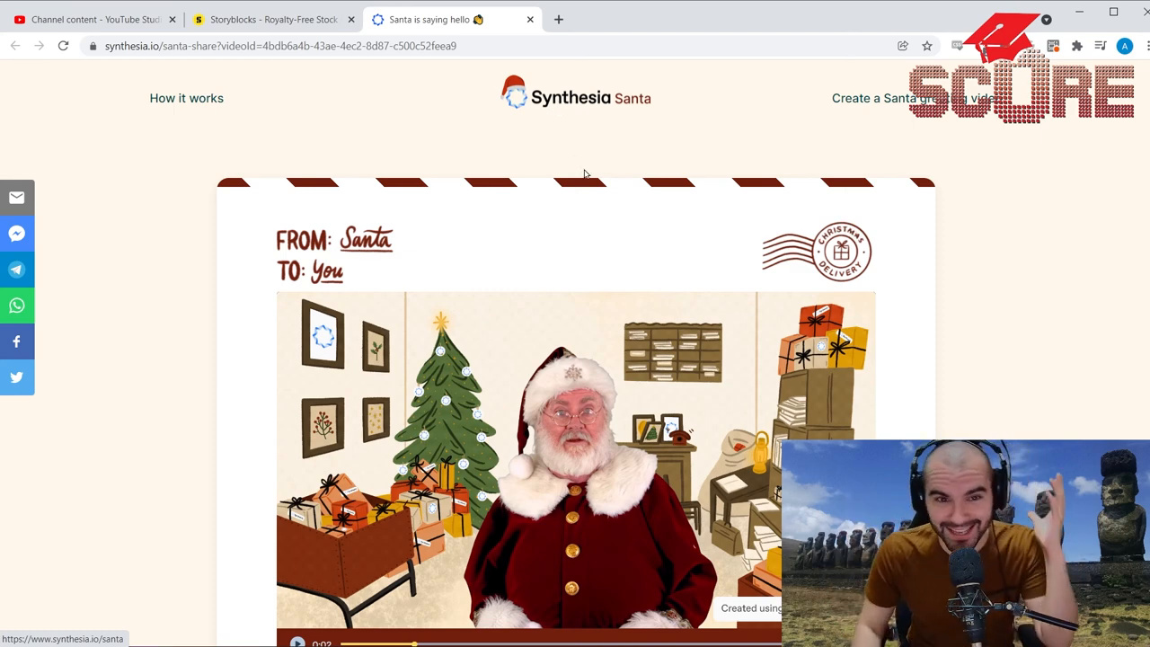
Return to the shared 'Santa is saying hello' page, then play and pause the Santa video
scroll("down", 3)
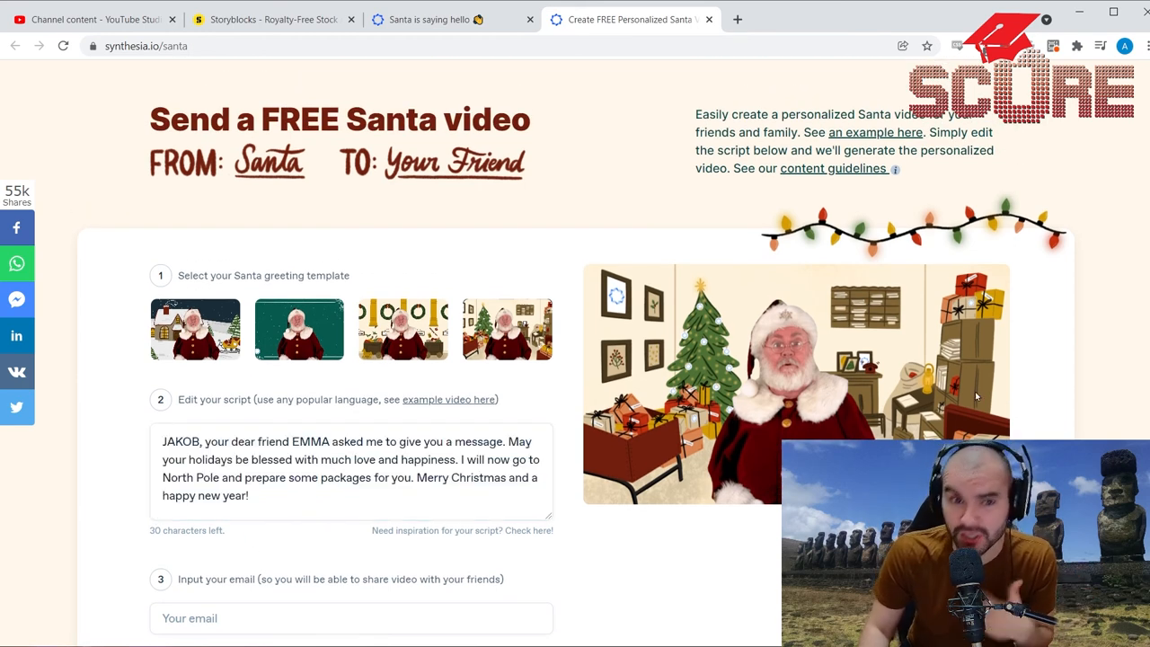
left_click(438, 19)
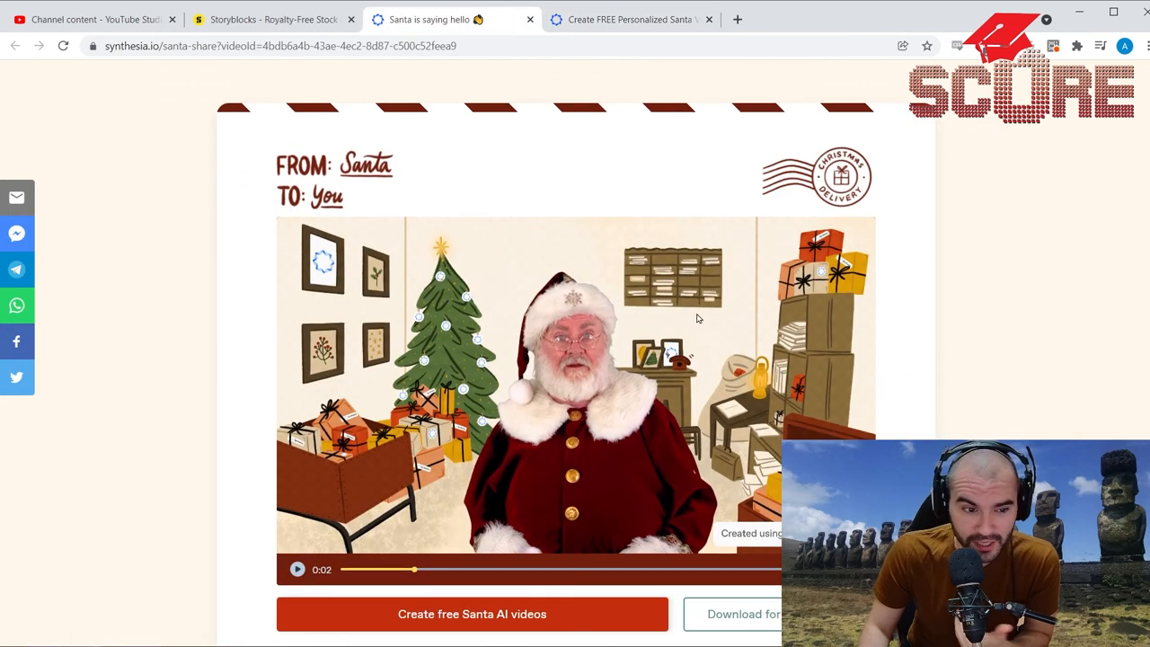
scroll("down", 3)
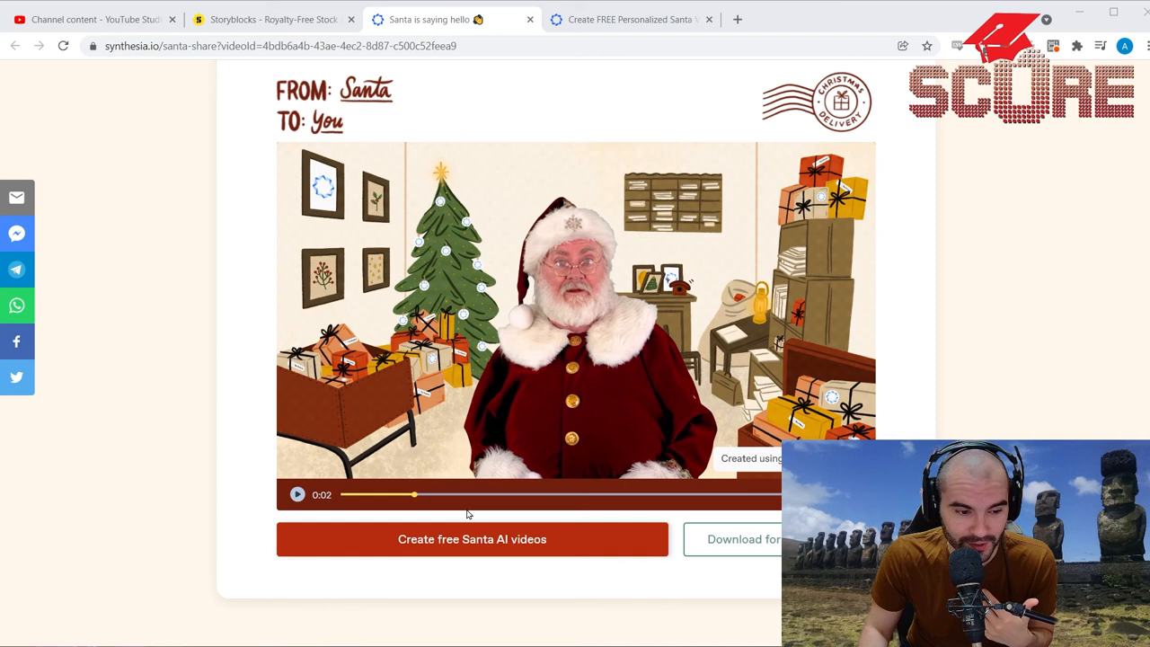
left_click(297, 494)
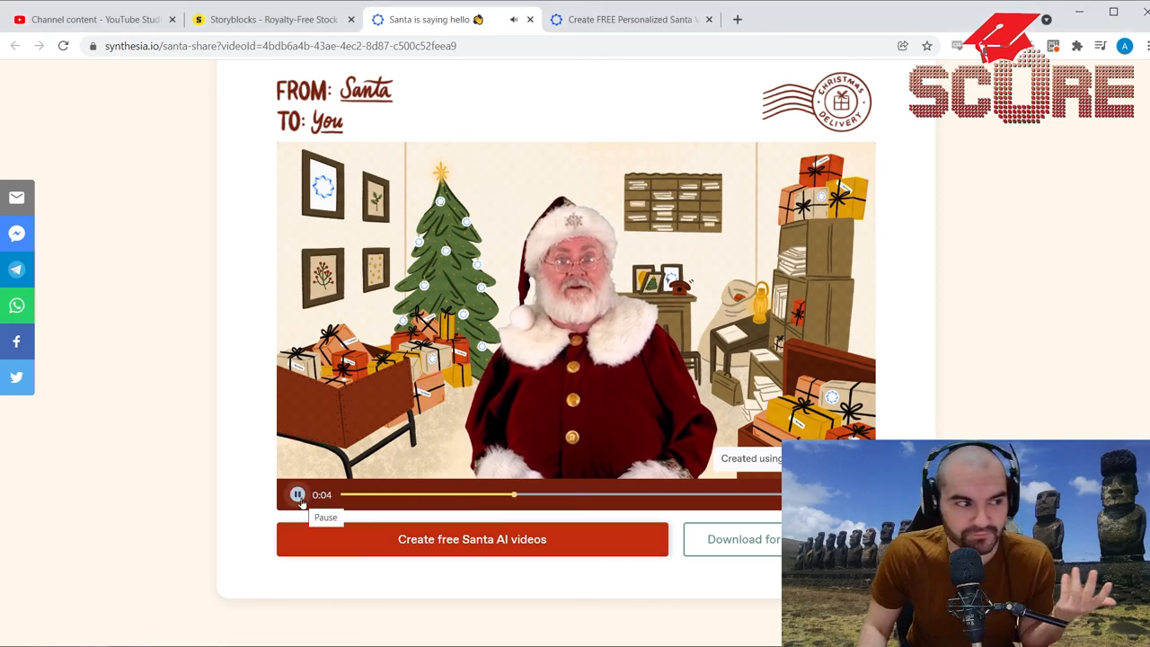
left_click(298, 494)
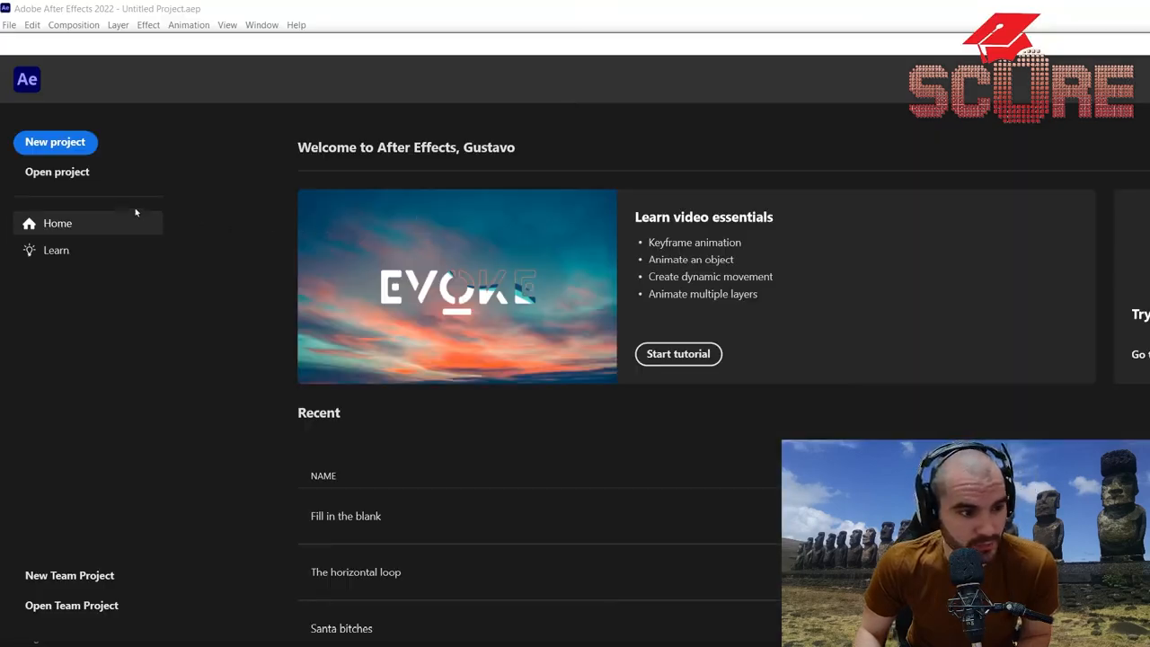
Start a new After Effects project with a 2500 × 2000 px composition
left_click(55, 142)
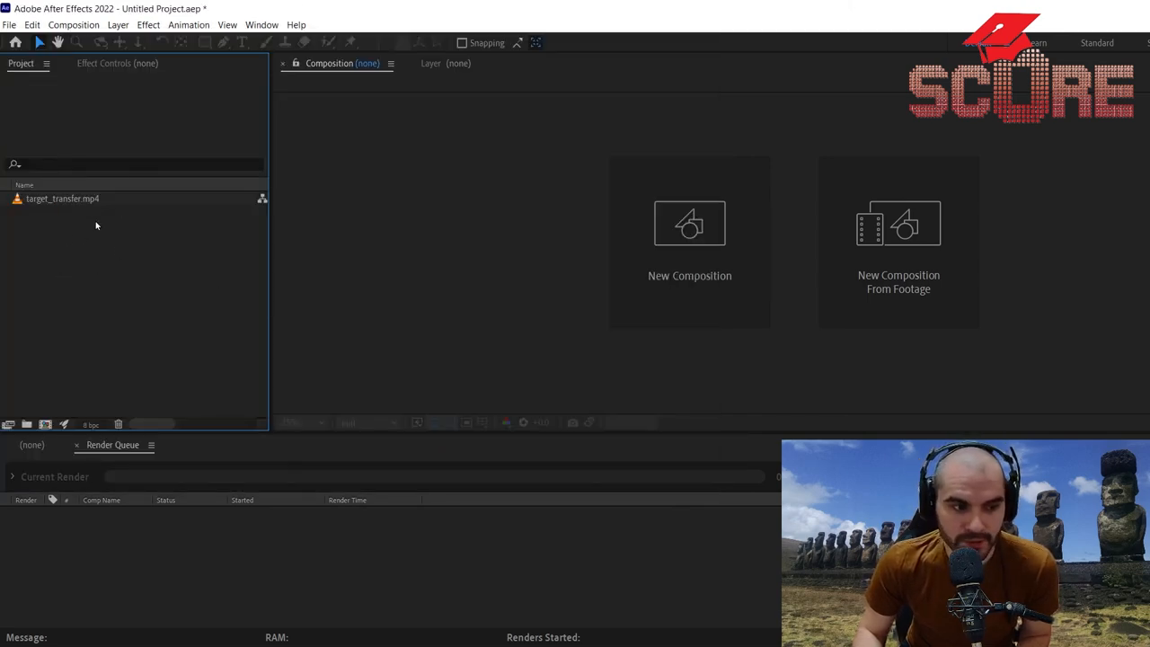
left_click(689, 276)
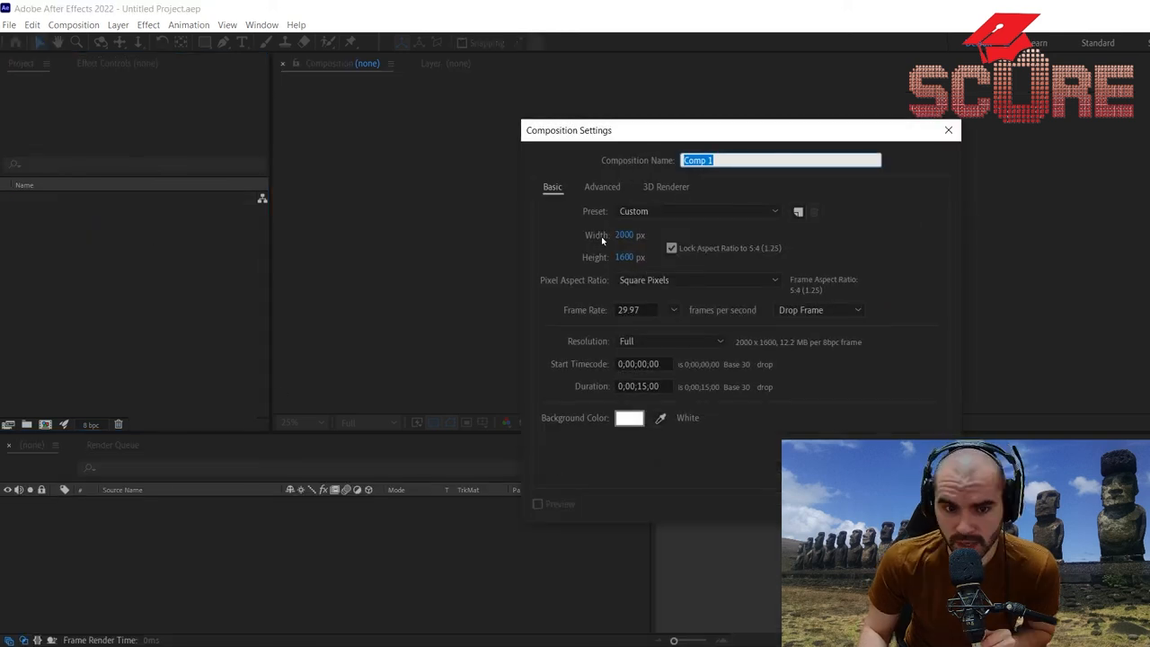
type("1")
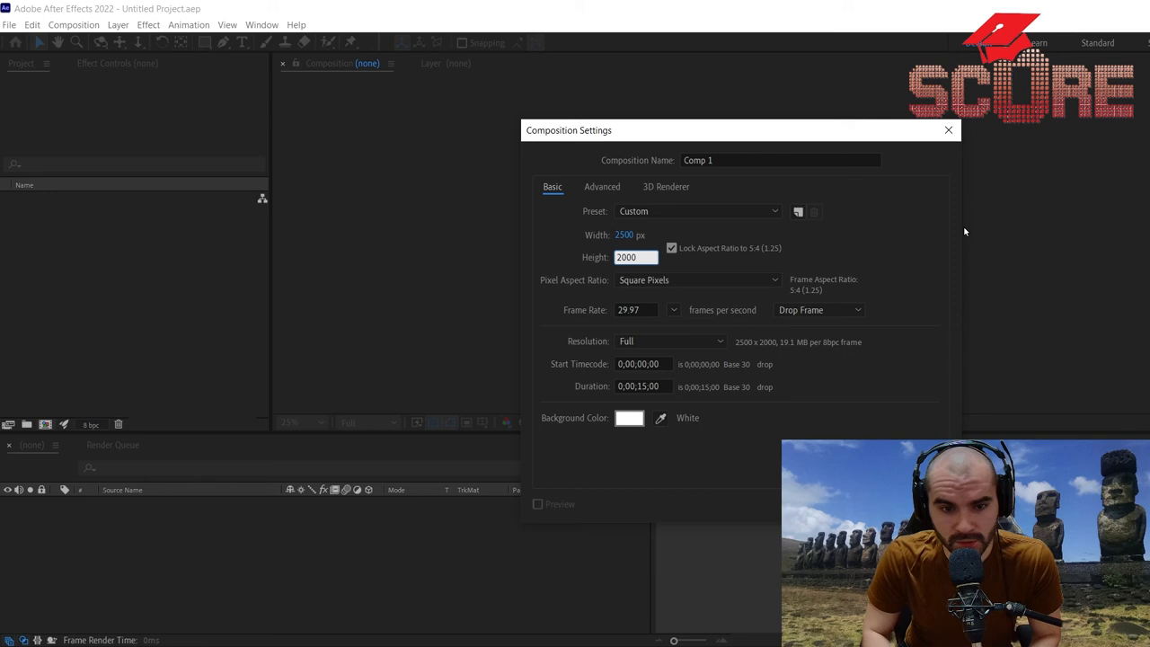
left_click(636, 234)
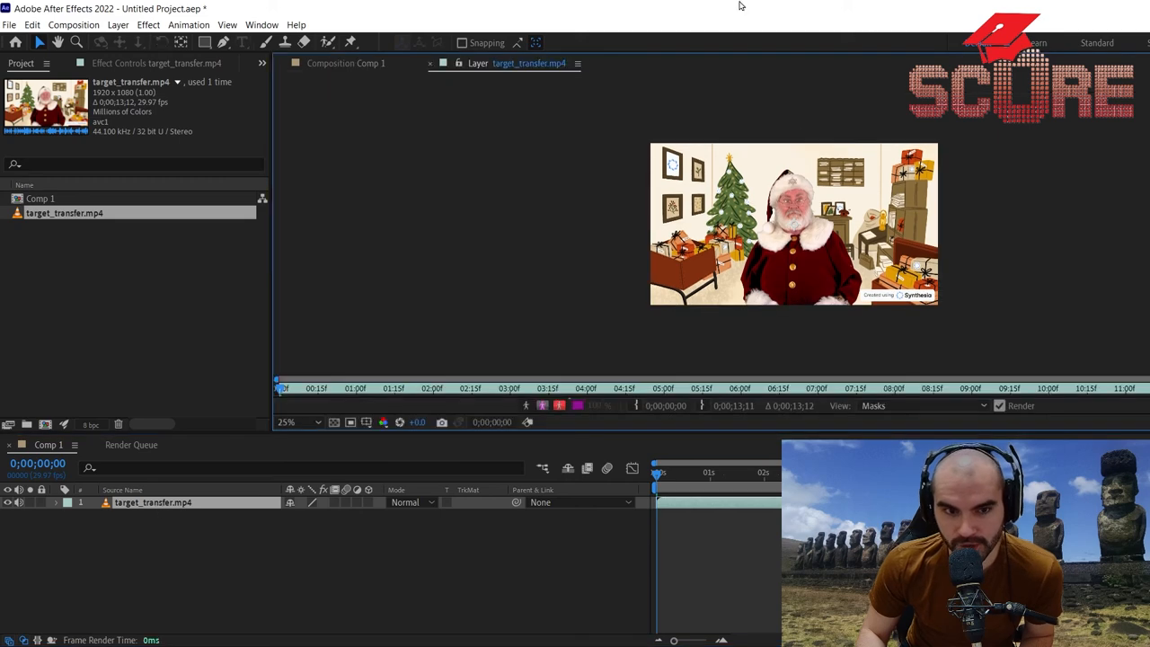
Open the target_transfer.mp4 layer from Comp 1 in the Layer panel
left_click(286, 423)
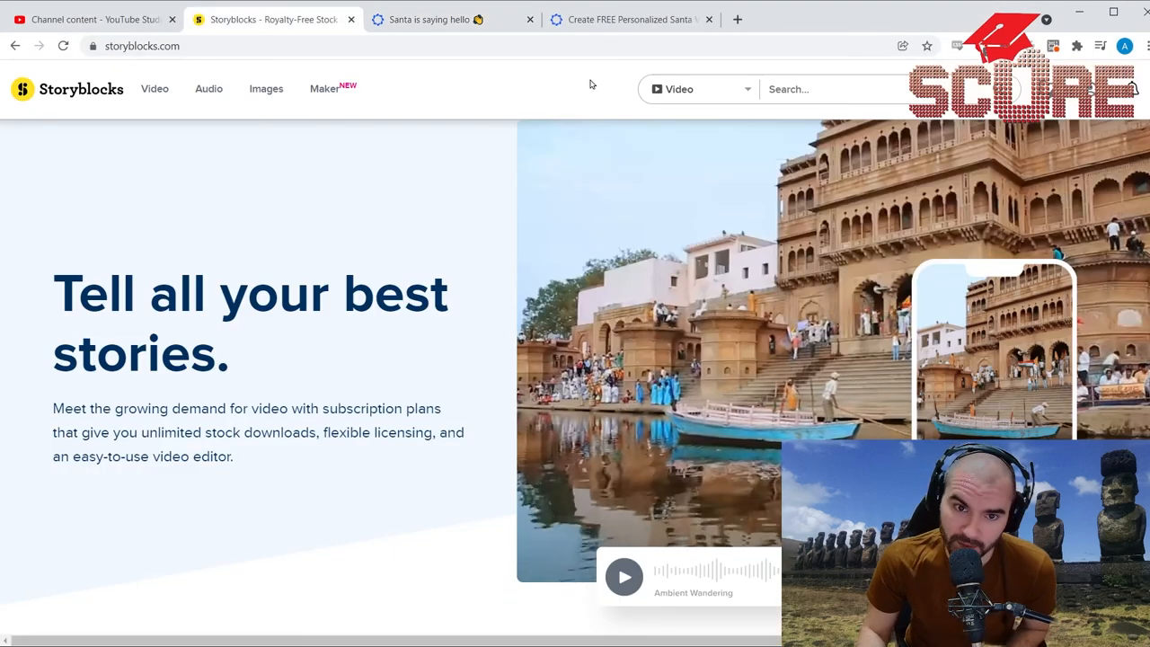
Search Storyblocks for 'christmas background' and scroll through the video results
type("christmas backgroun")
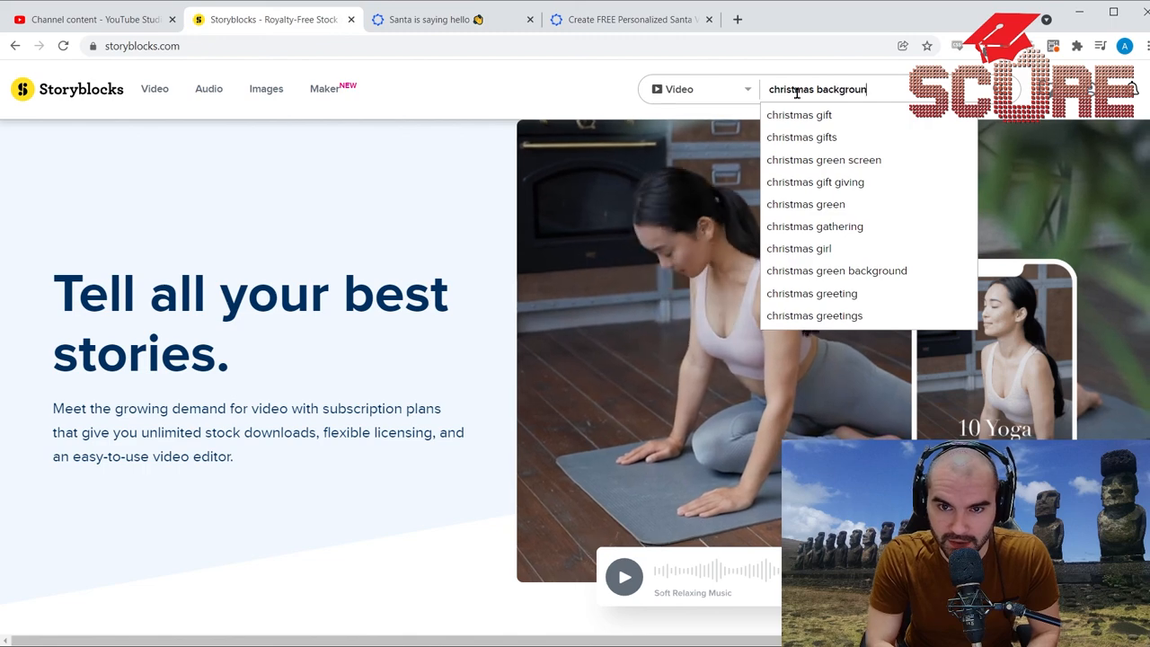
key("enter")
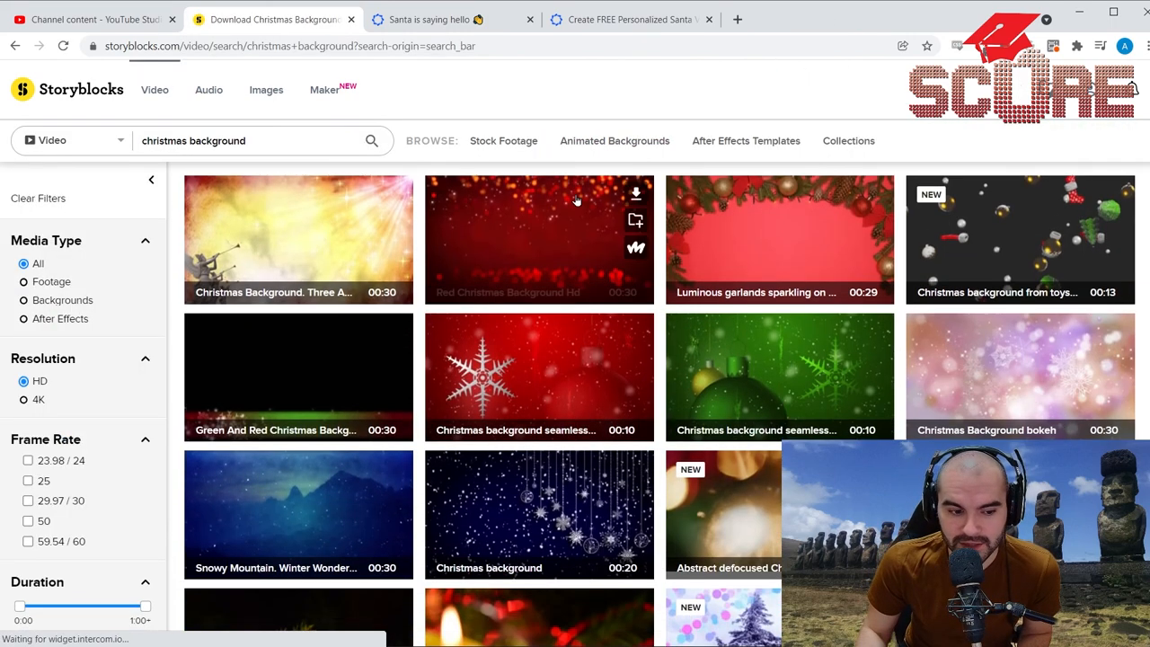
scroll("down", 3)
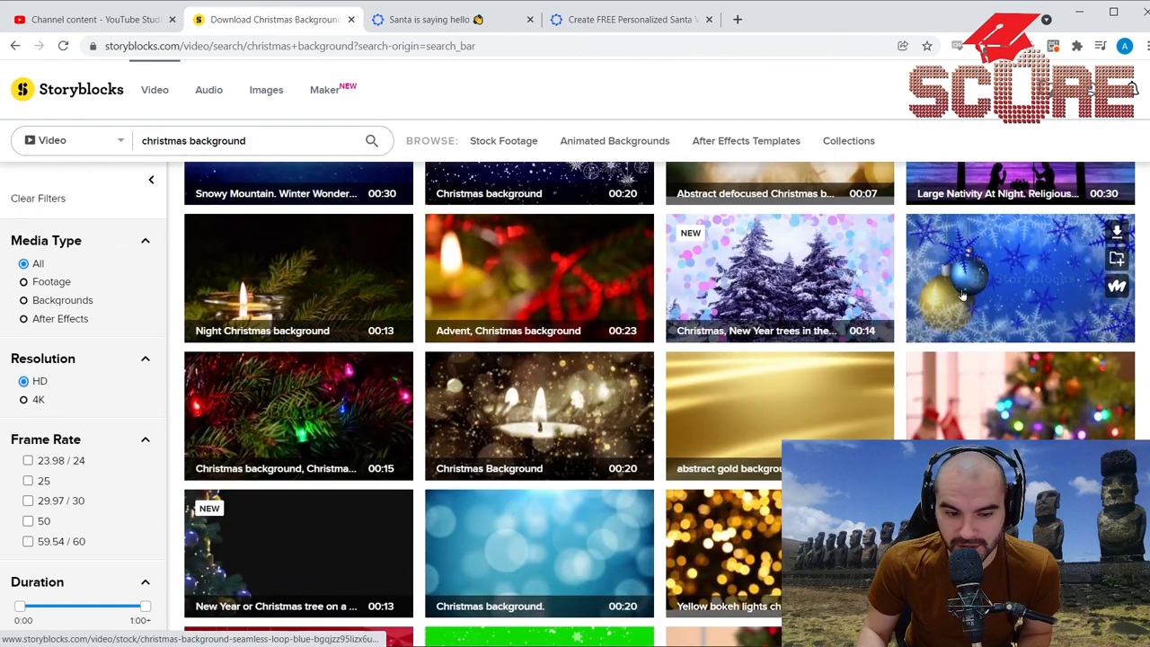
scroll("down", 3)
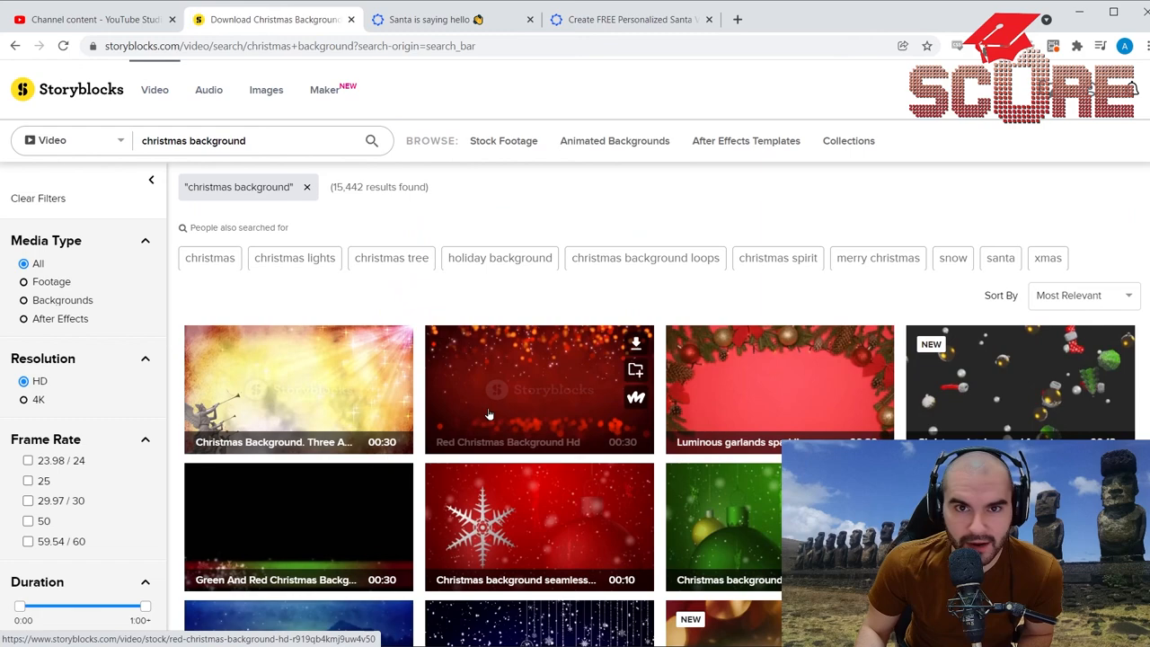
scroll("down", 3)
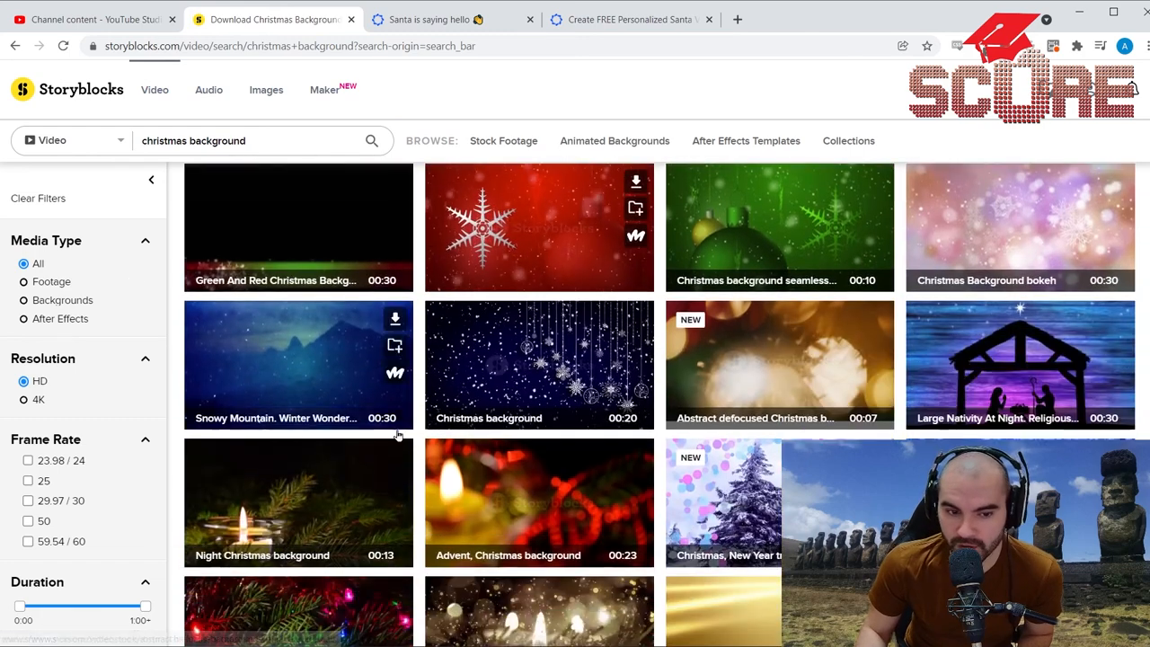
scroll("down", 3)
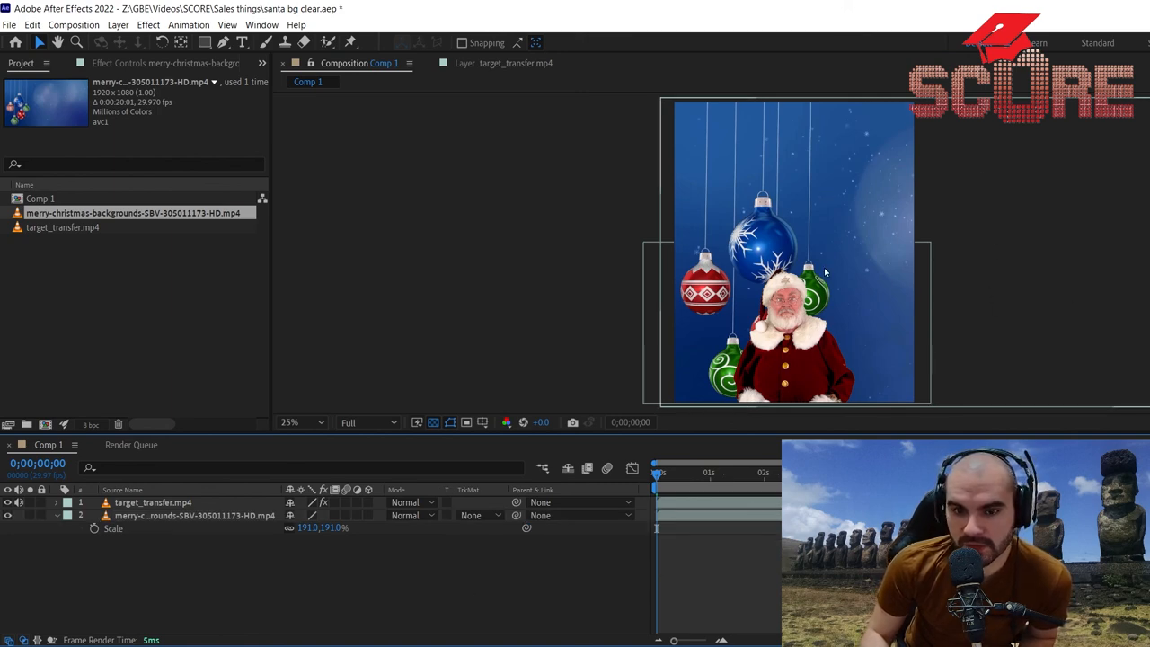
mouse_move(733, 150)
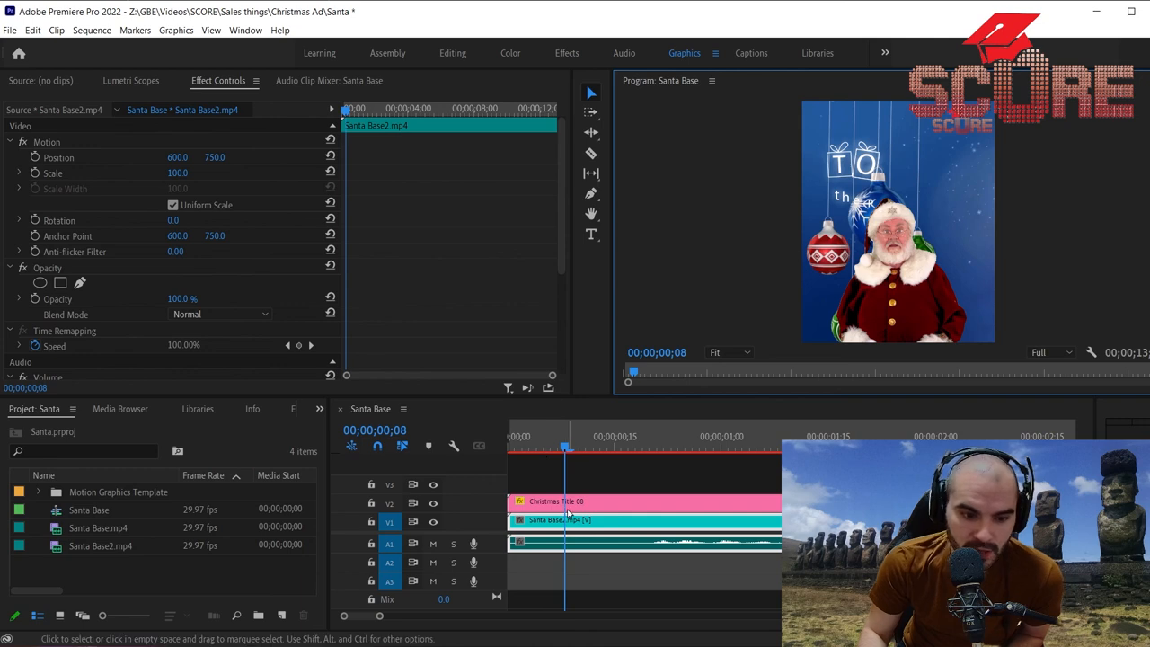
left_click(557, 501)
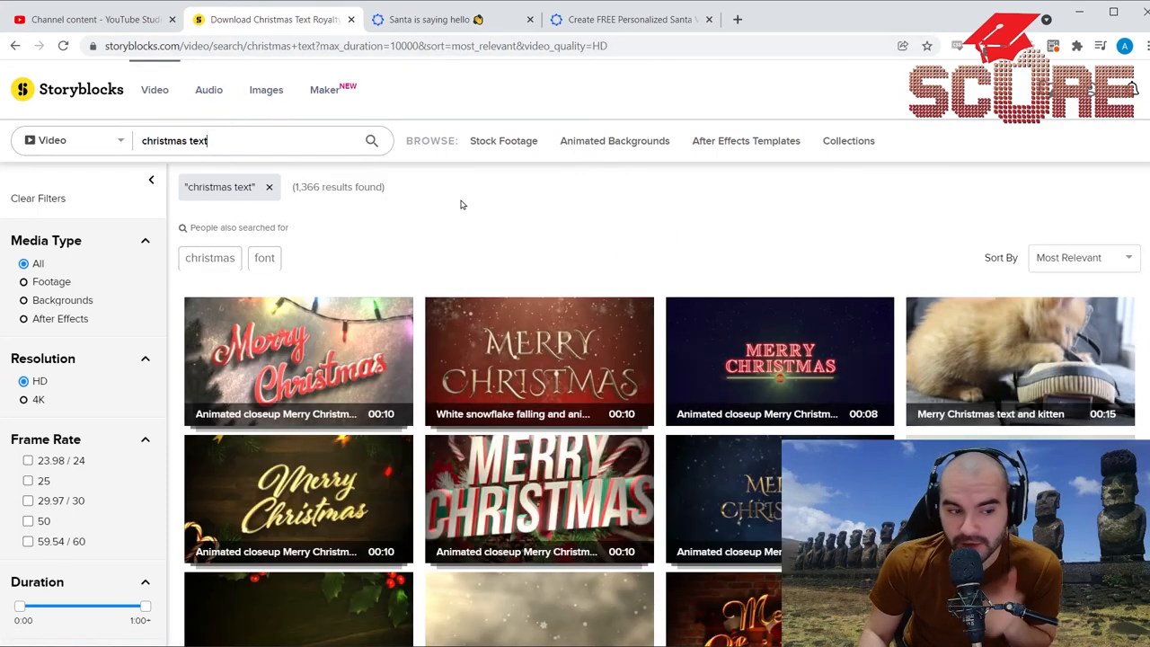
Scroll through the 'christmas text' video results on to page 2
scroll("down", 3)
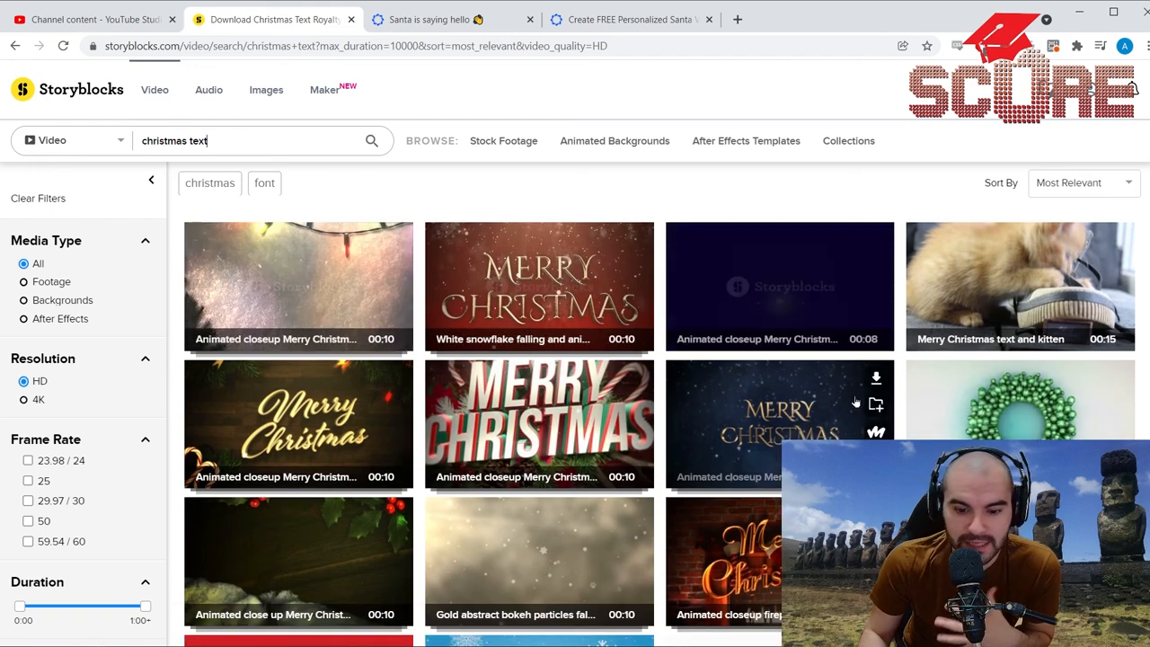
scroll("down", 3)
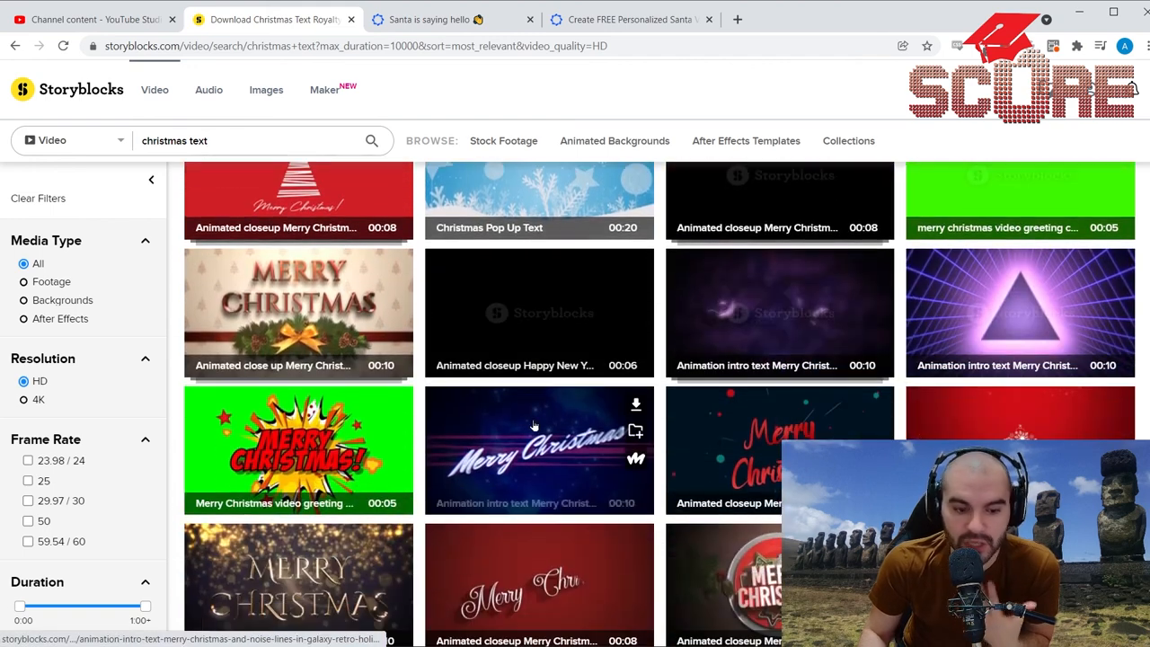
scroll("down", 3)
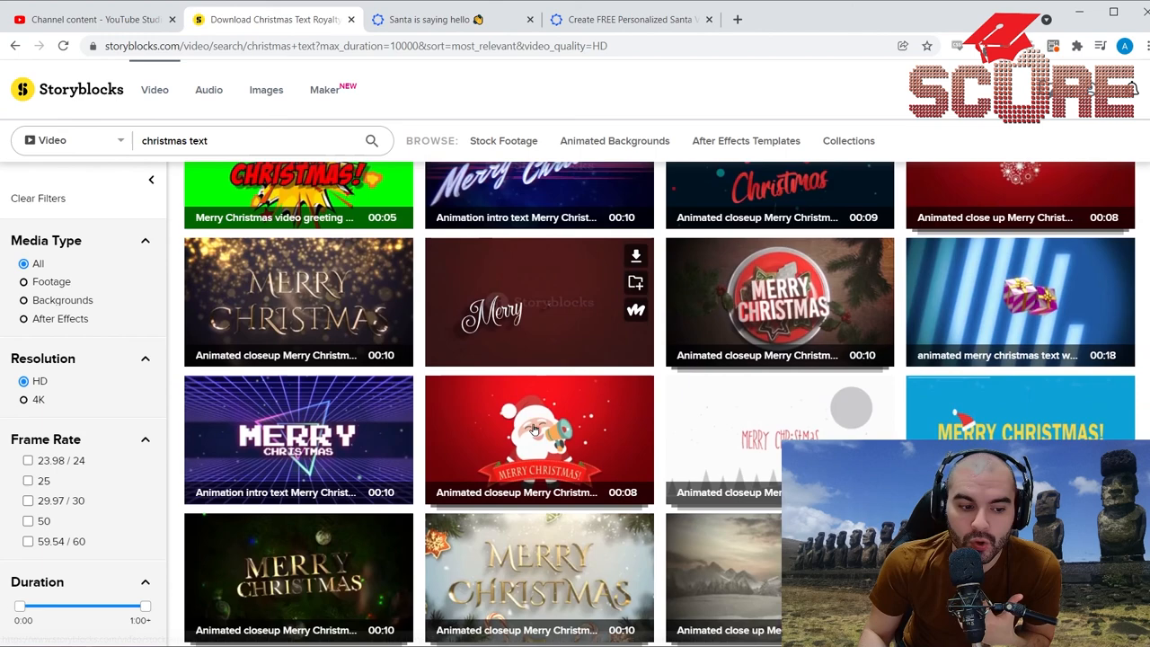
scroll("down", 3)
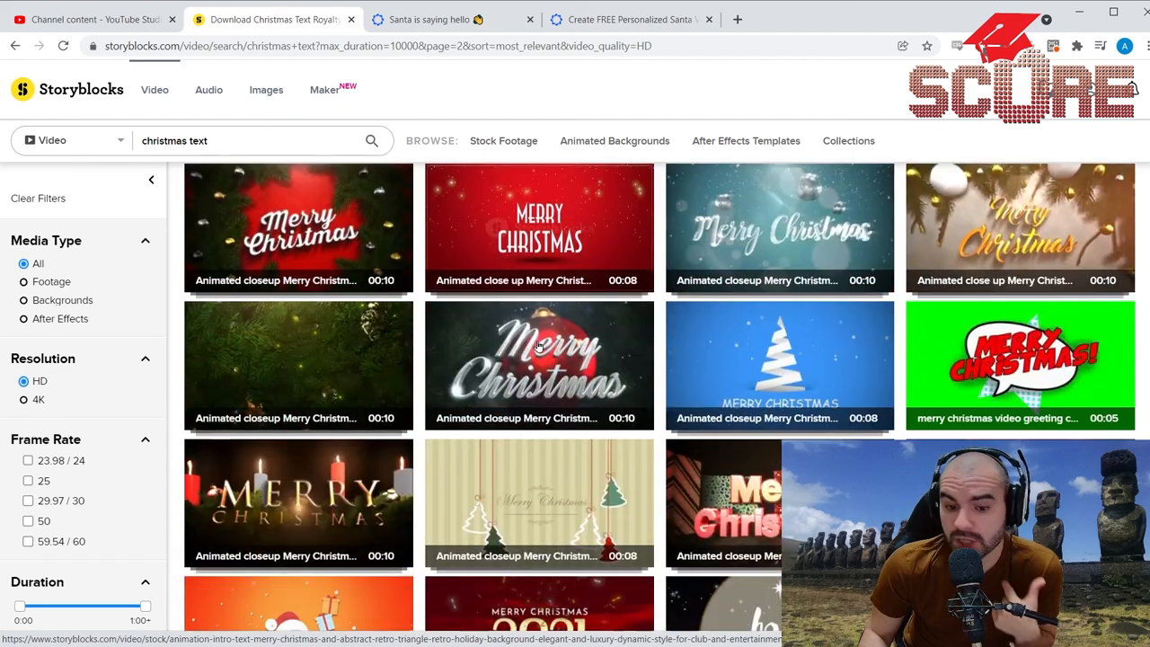
scroll("down", 3)
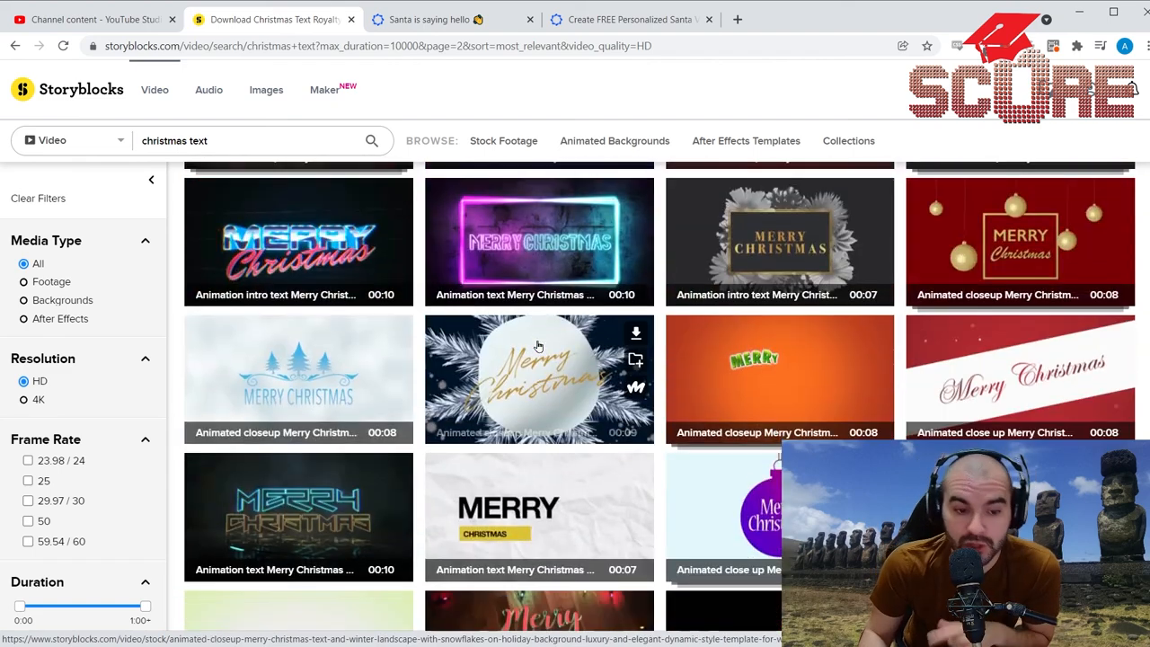
scroll("down", 3)
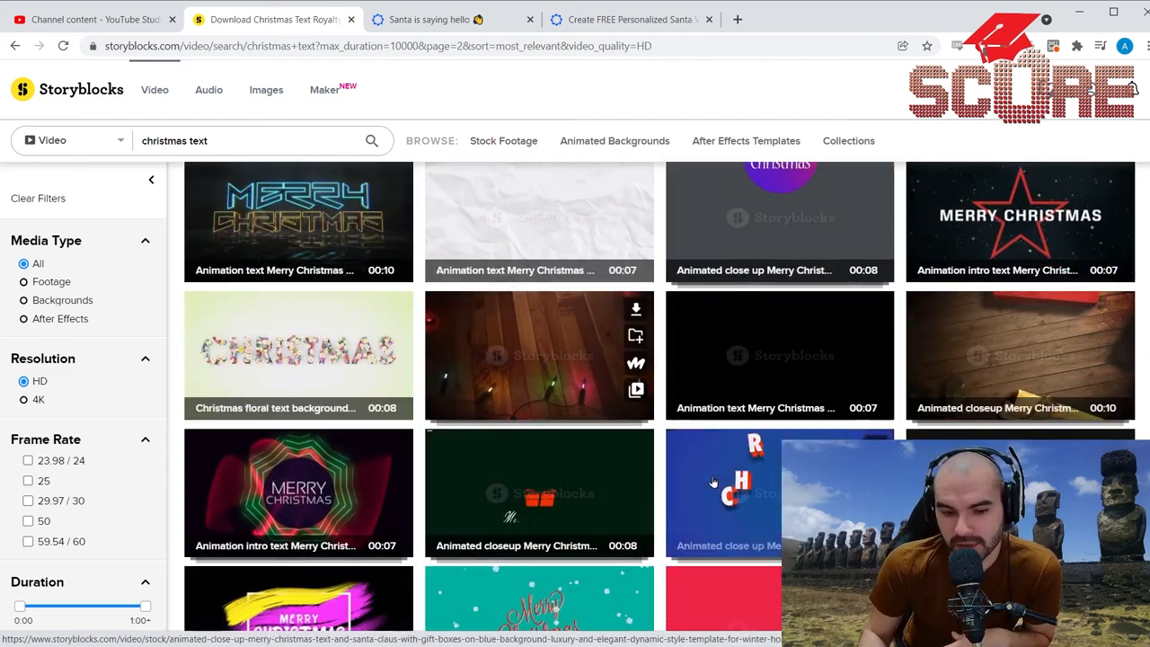
scroll("down", 3)
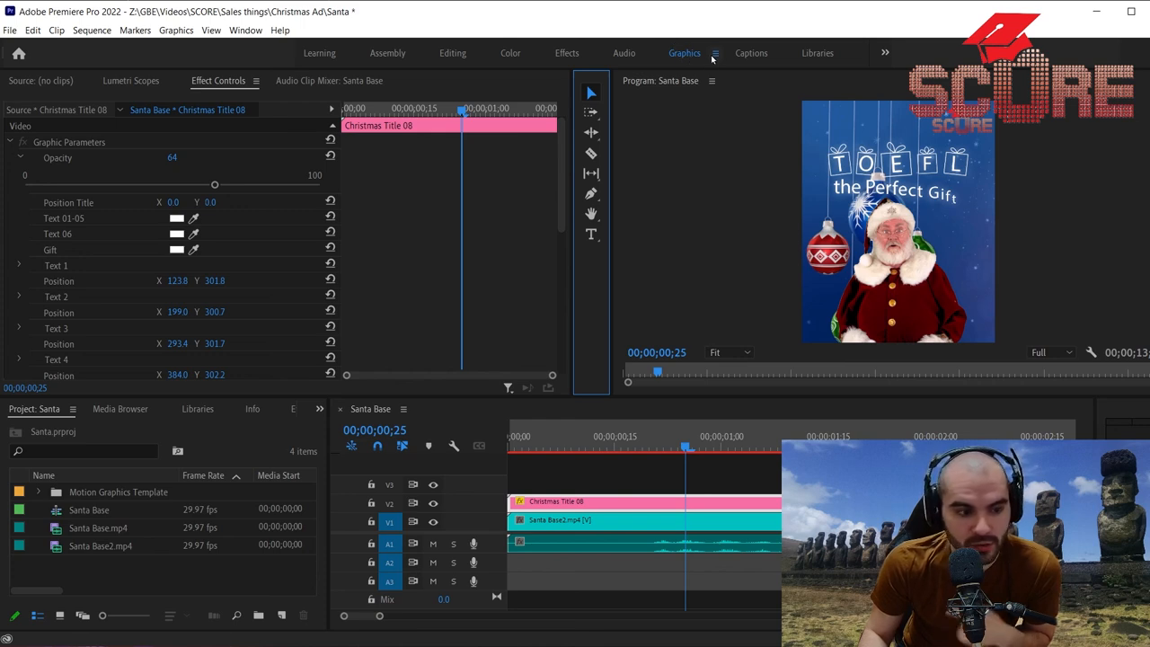
Browse Essential Graphics title templates, zoom out the timeline, and jump to about 4 seconds
left_click(716, 53)
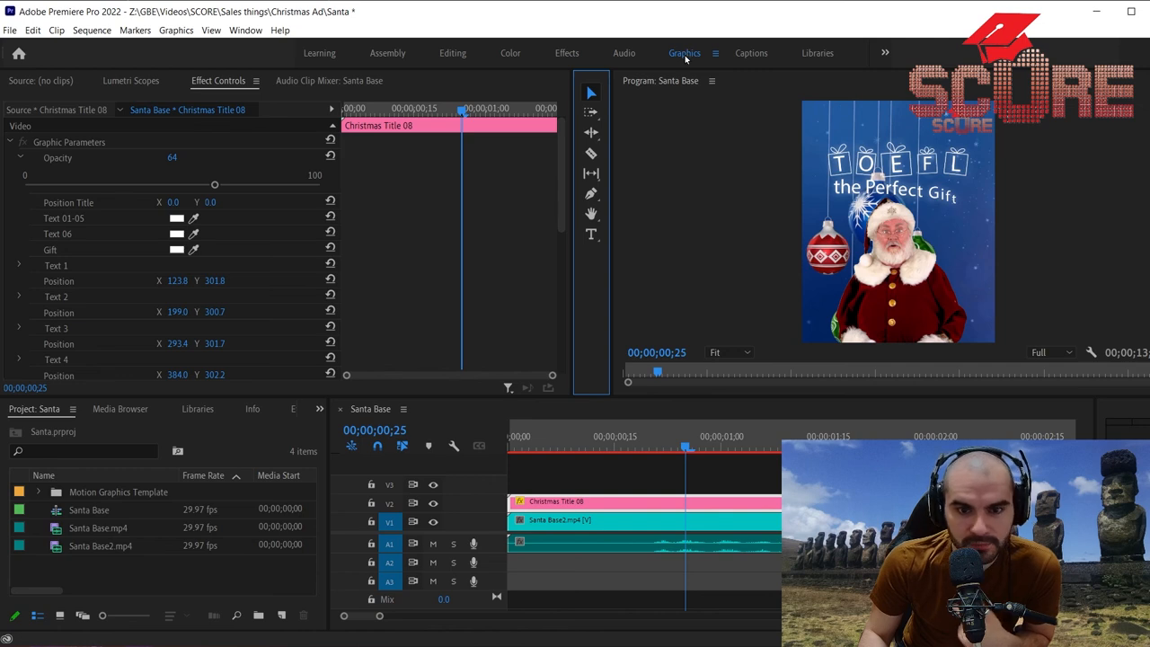
left_click(246, 29)
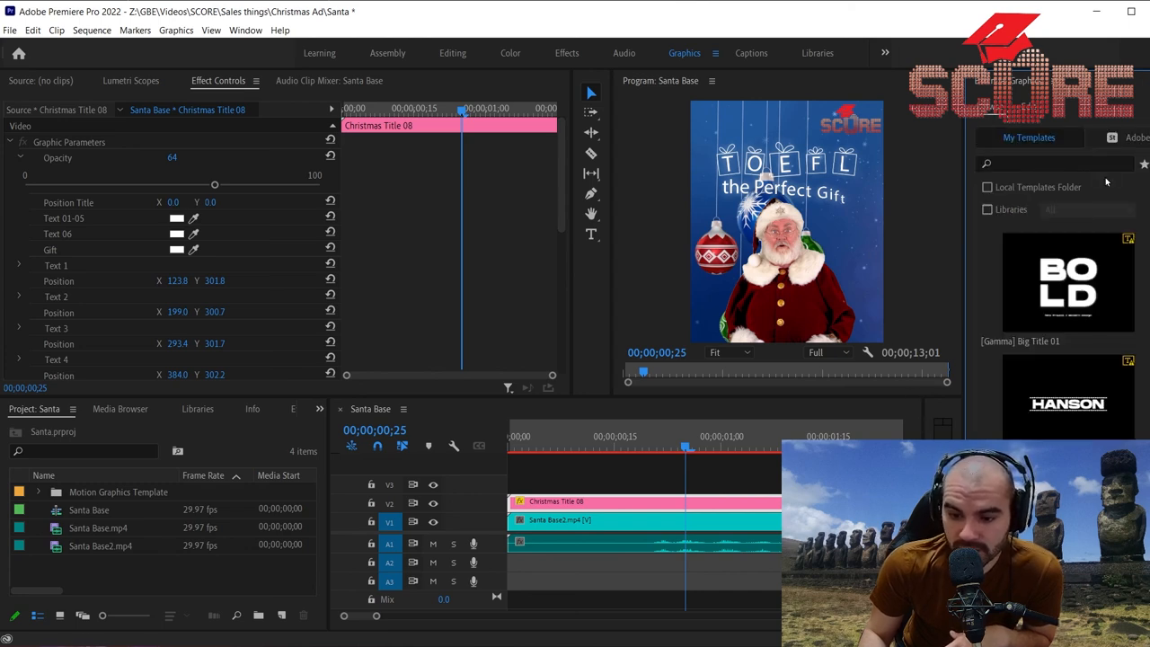
scroll("down", 3)
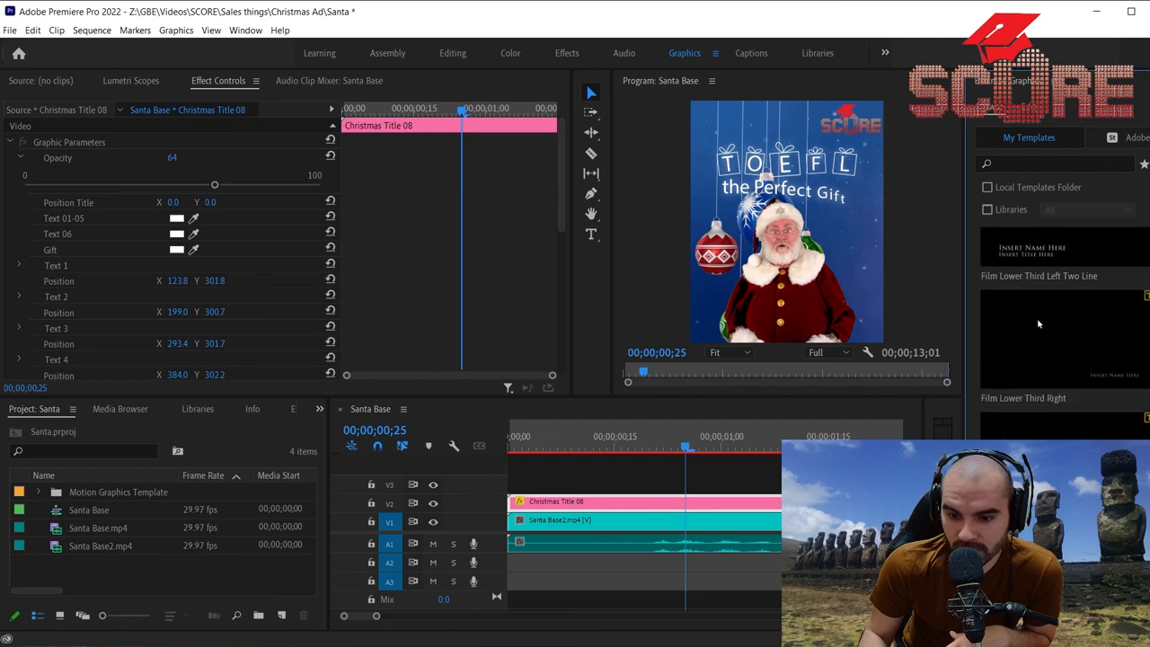
scroll("down", 3)
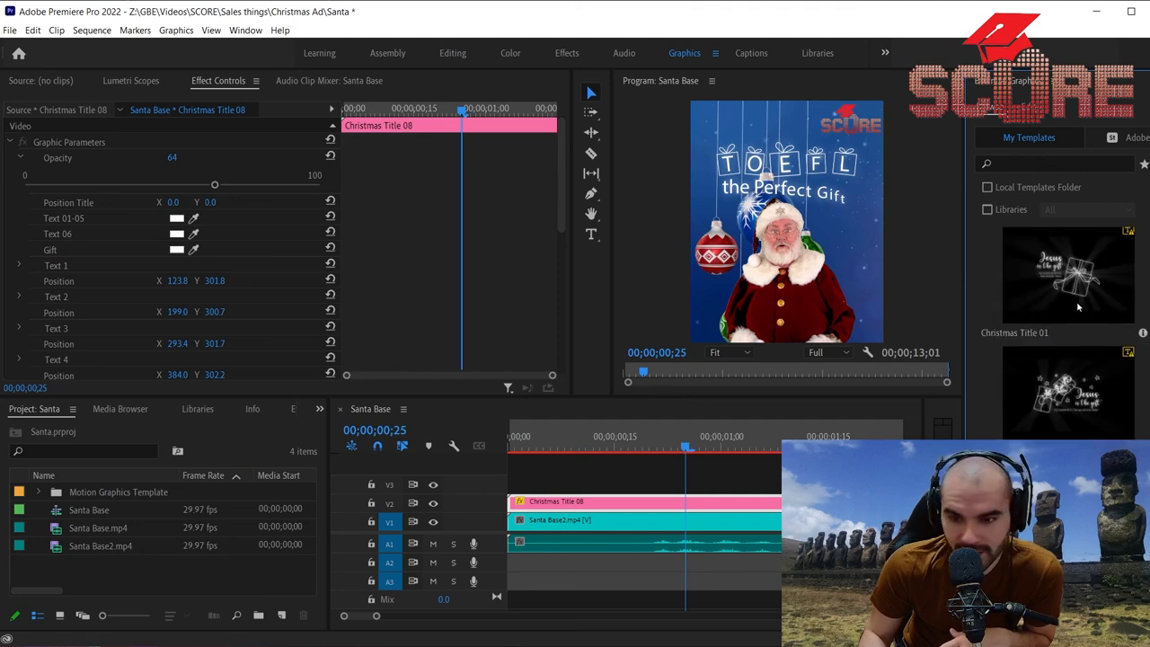
scroll("down", 3)
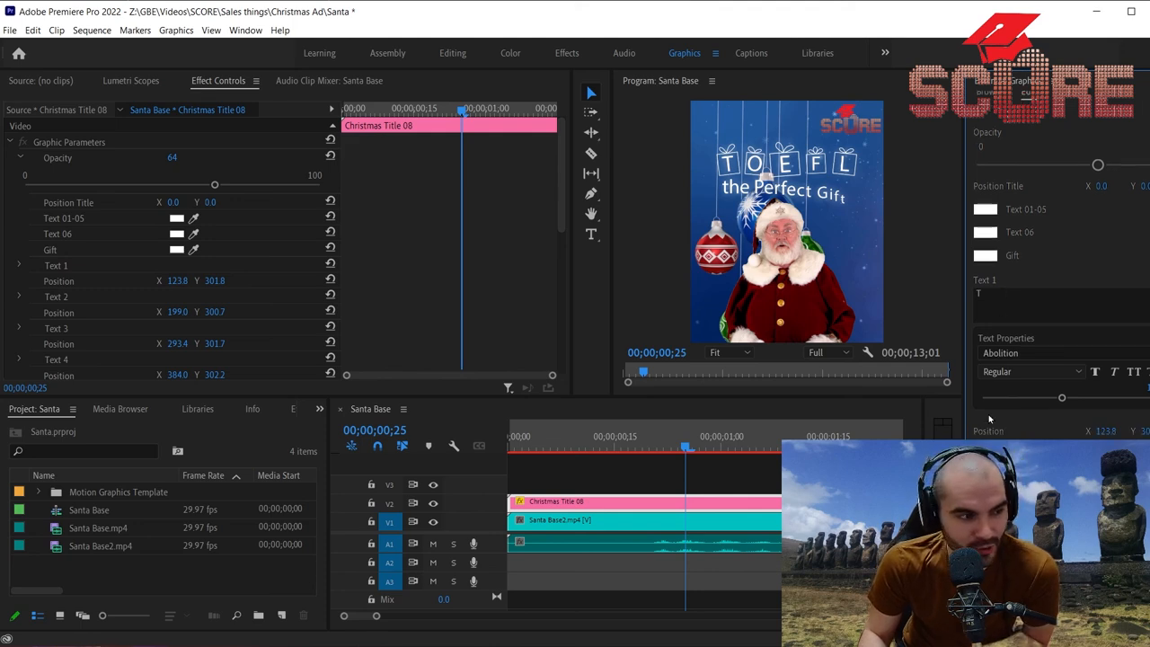
scroll("down", 3)
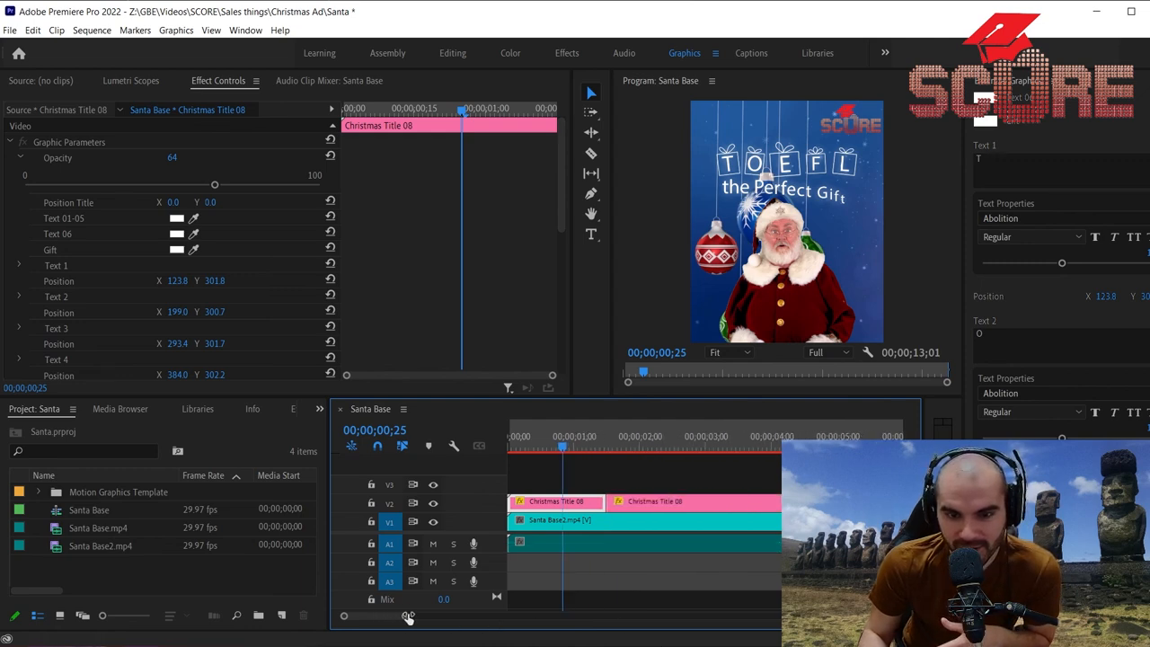
left_click_drag(409, 616, 447, 616)
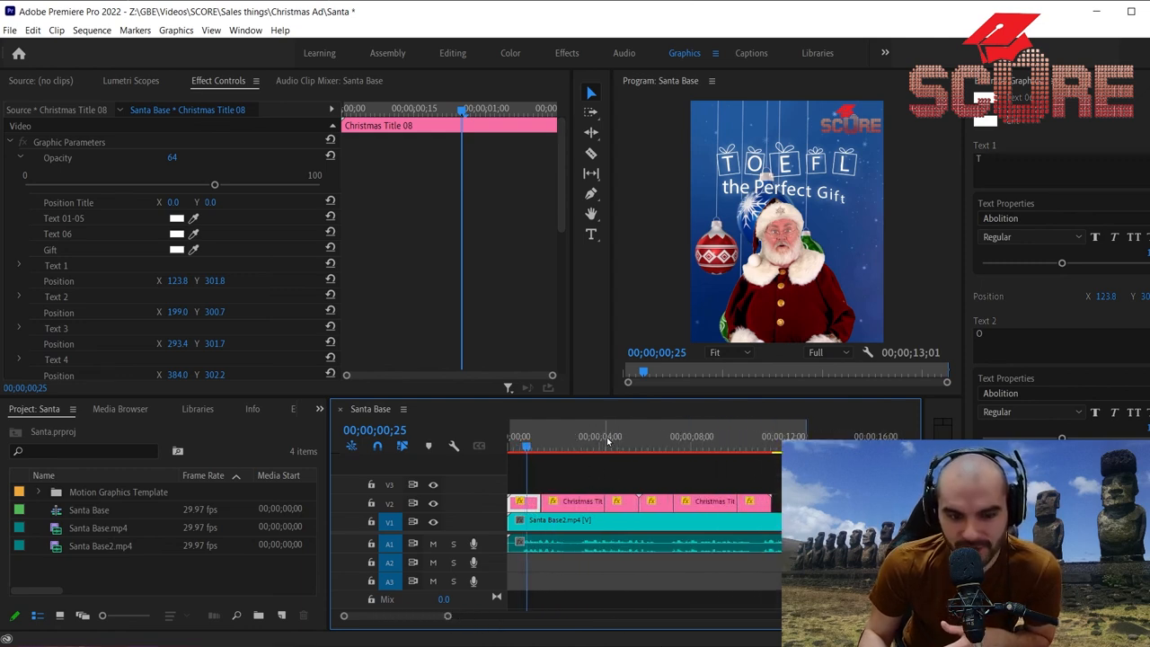
left_click(611, 436)
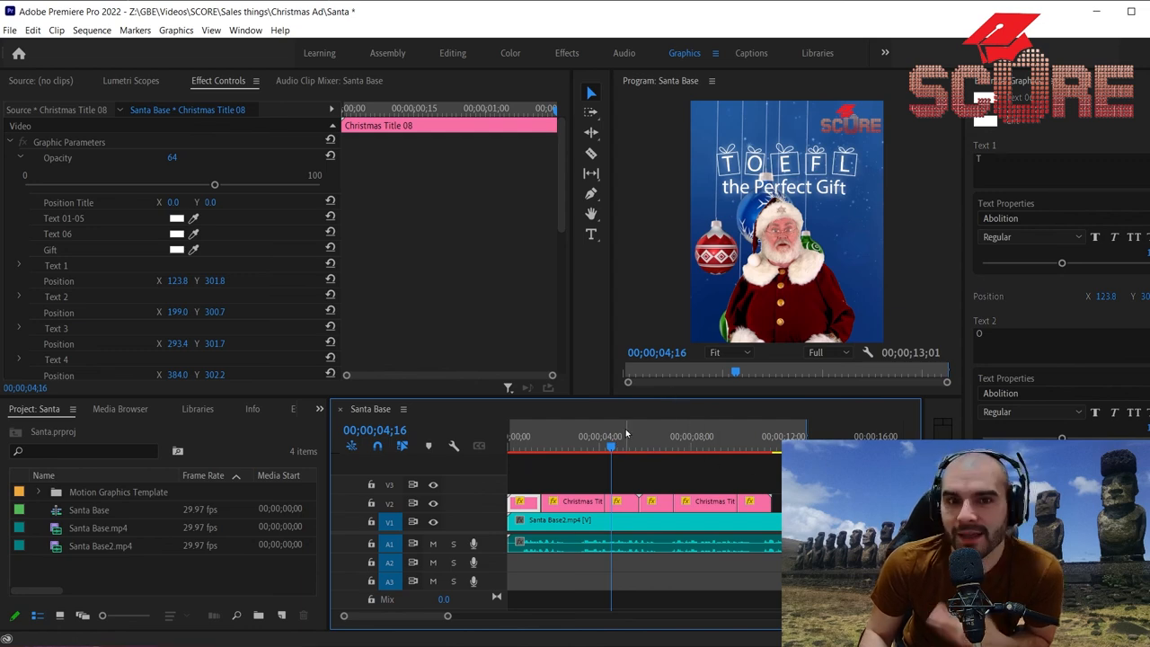